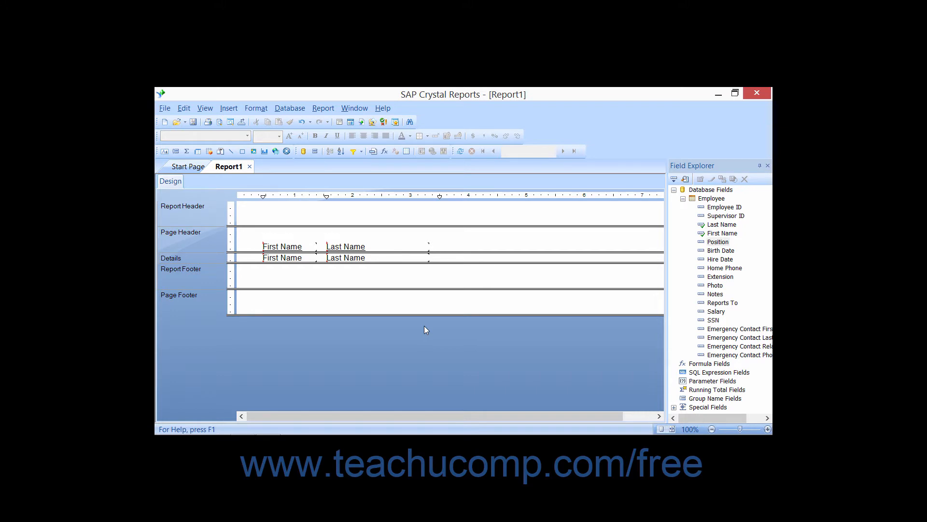
mouse_move(401, 260)
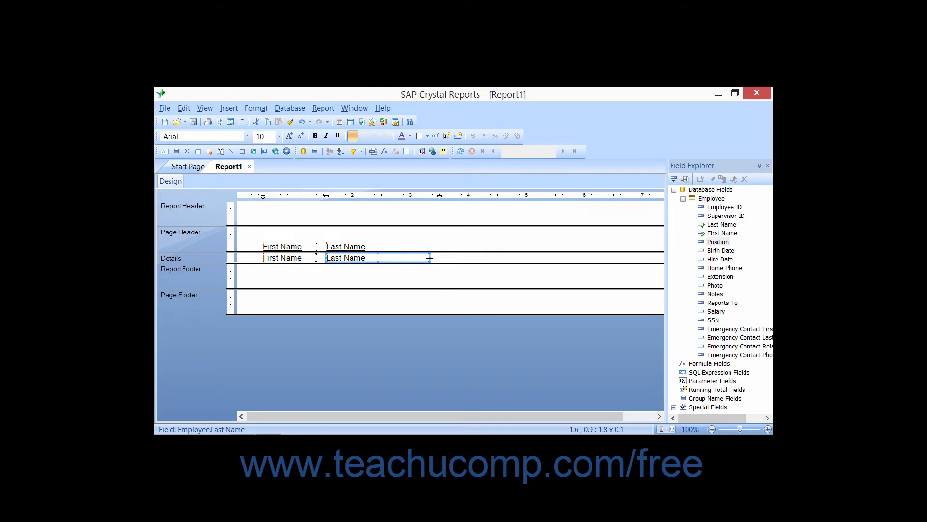
mouse_move(429, 254)
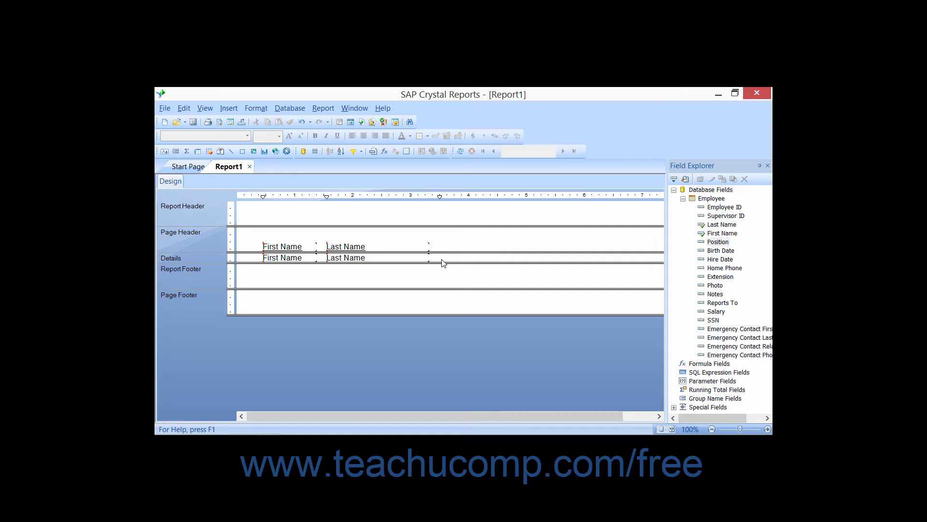
mouse_move(373, 257)
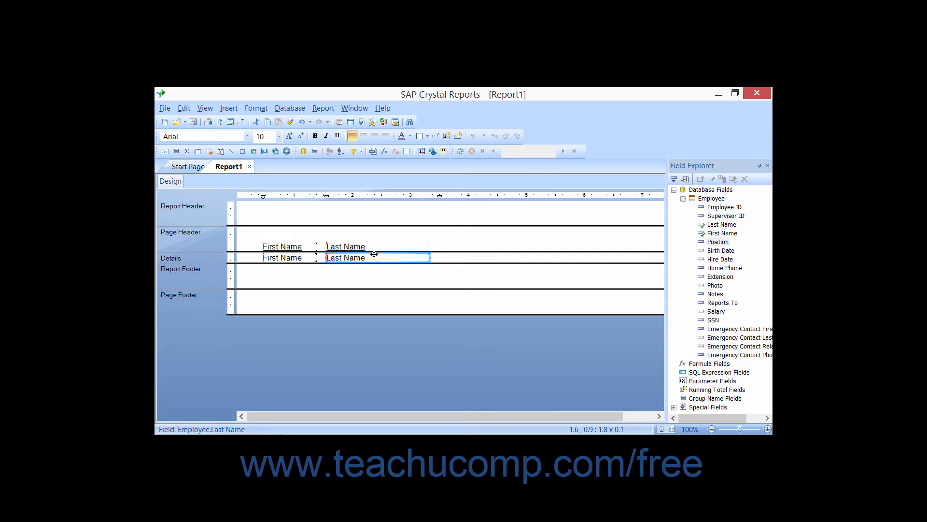
mouse_move(282, 257)
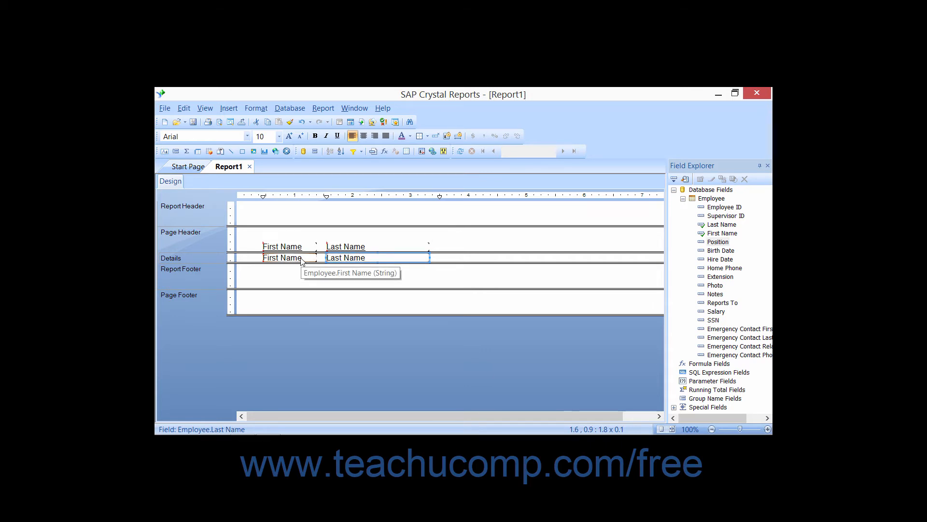
Select the First Name field and heading, leaving Last Name at the 2-inch guideline.
left_click(281, 257)
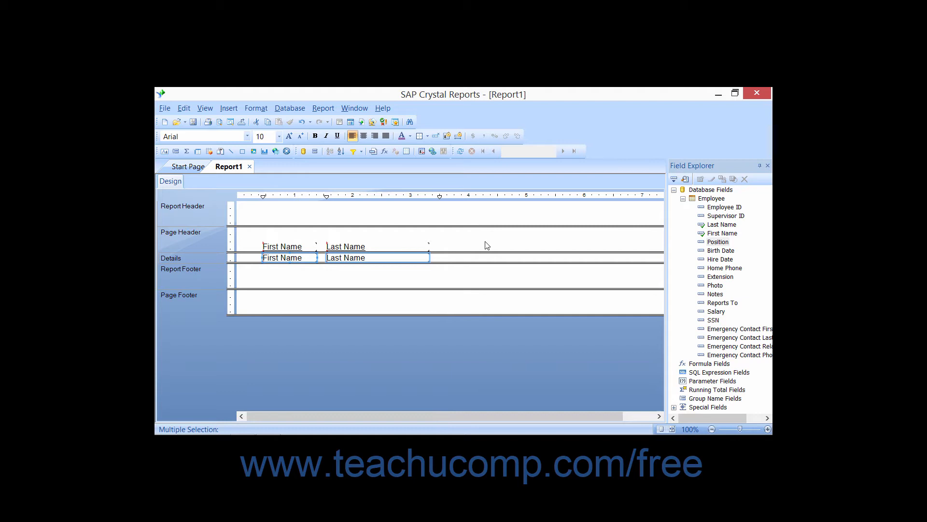
left_click(455, 258)
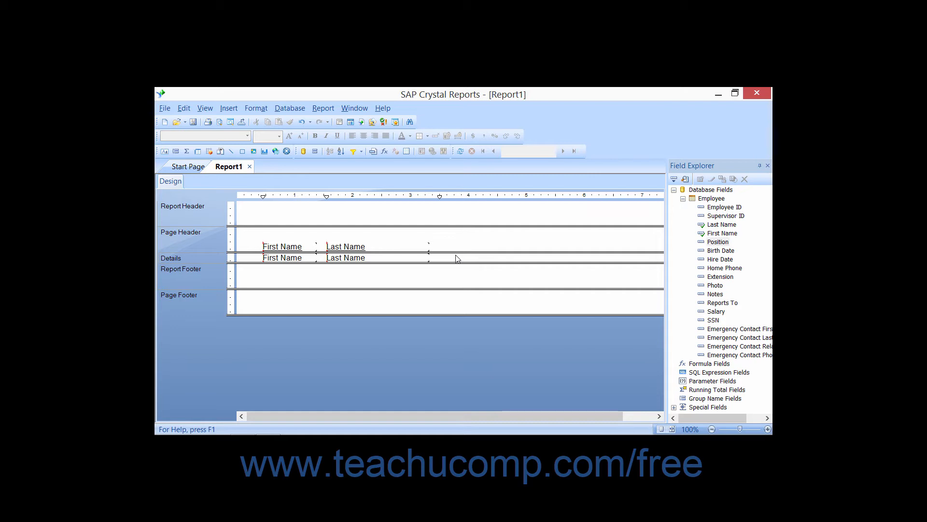
mouse_move(451, 259)
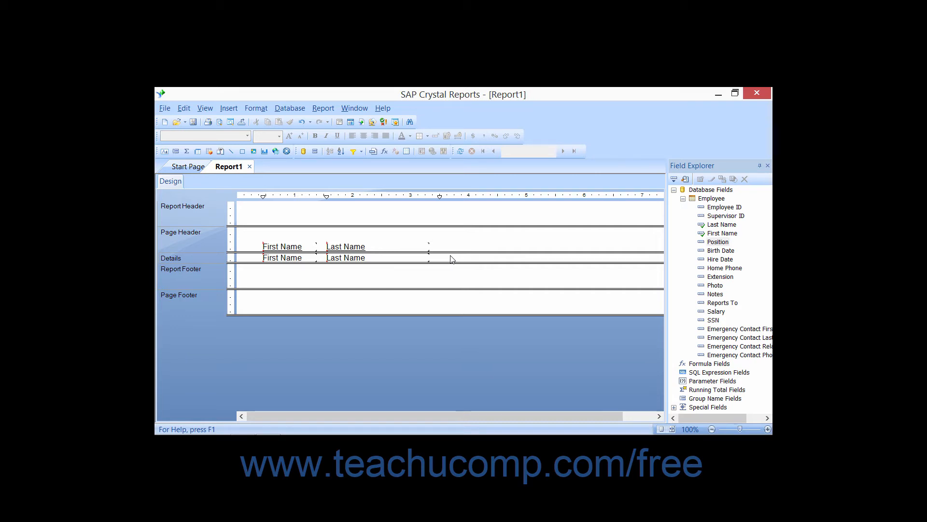
mouse_move(430, 269)
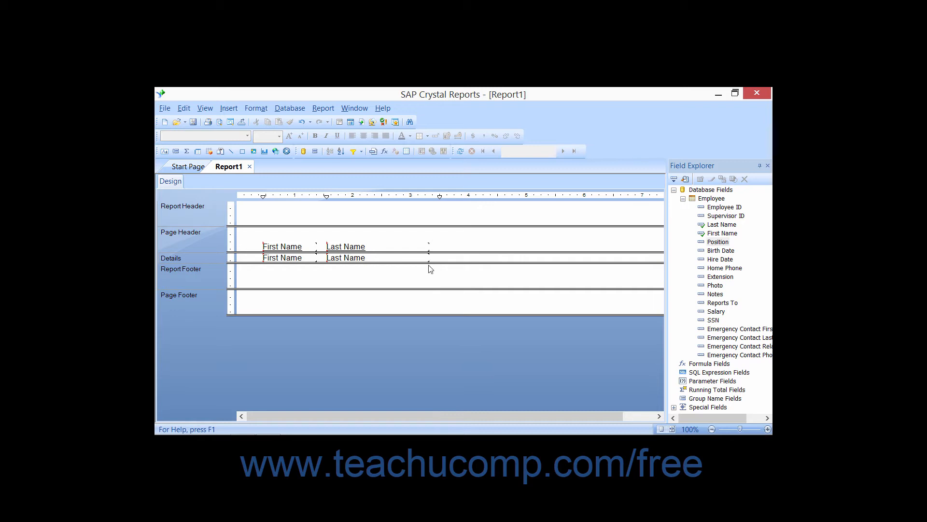
mouse_move(420, 260)
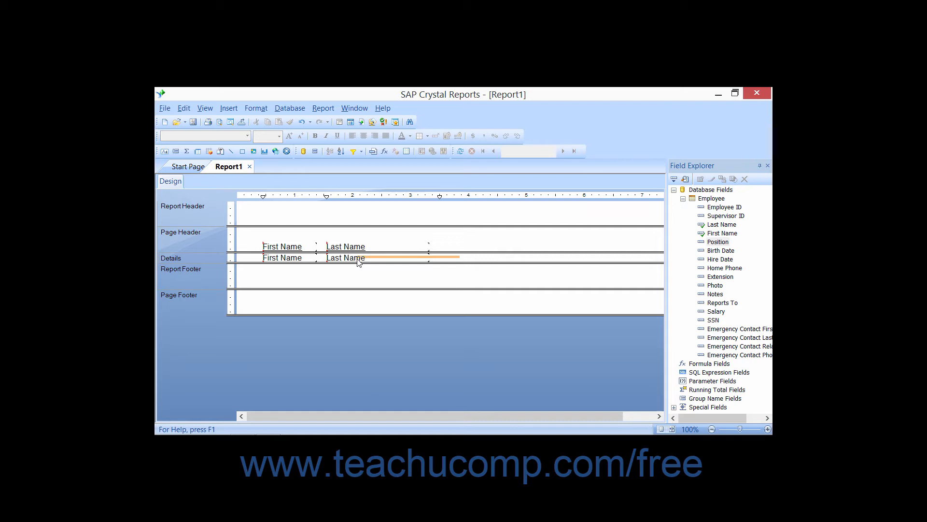
left_click(282, 256)
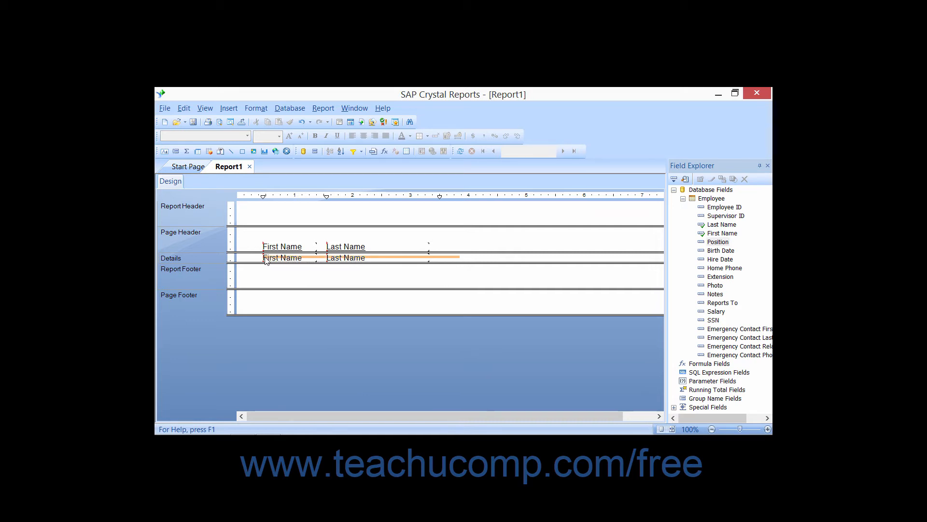
left_click(282, 246)
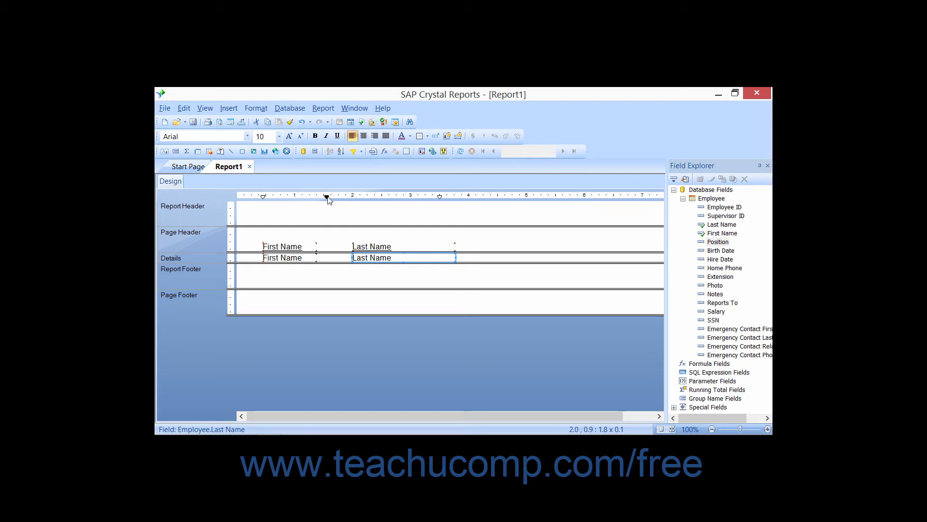
mouse_move(346, 227)
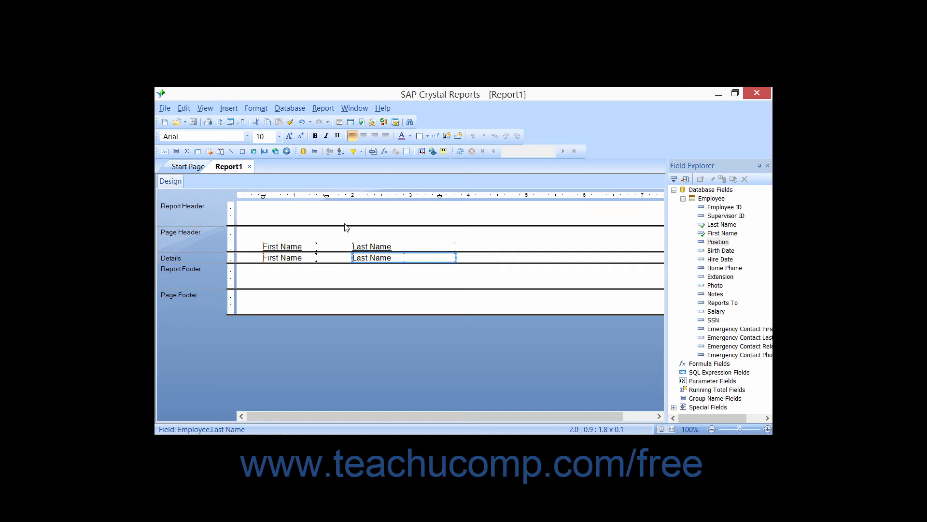
mouse_move(315, 243)
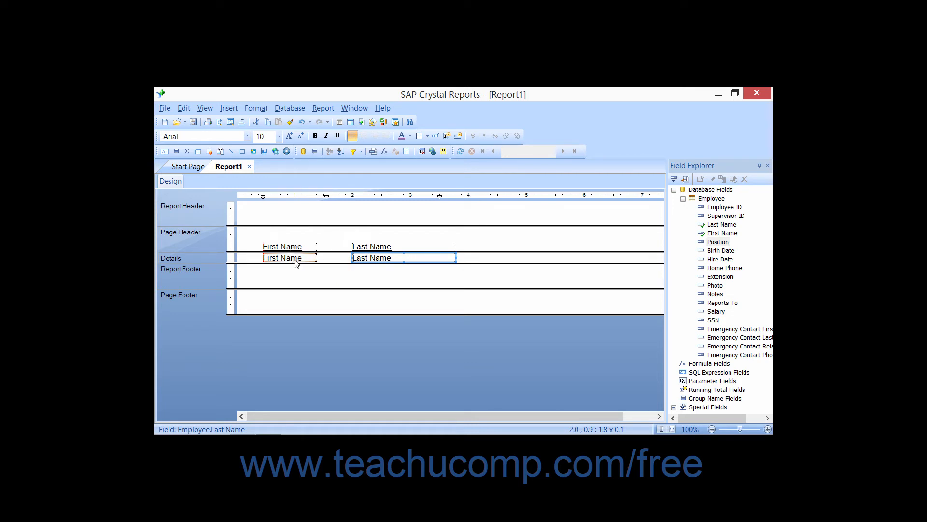
Keep First Name field and heading at the left margin and drag Last Name to 2.5 inches.
left_click(283, 257)
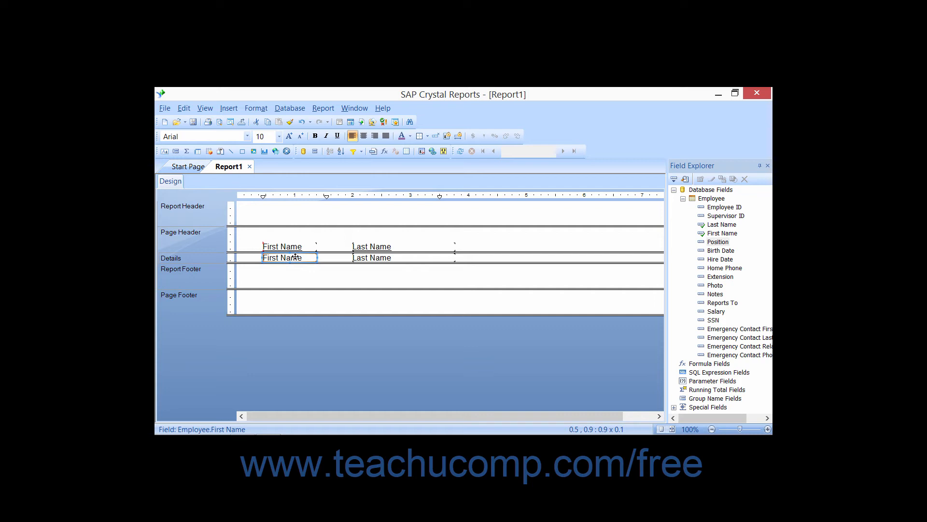
mouse_move(296, 243)
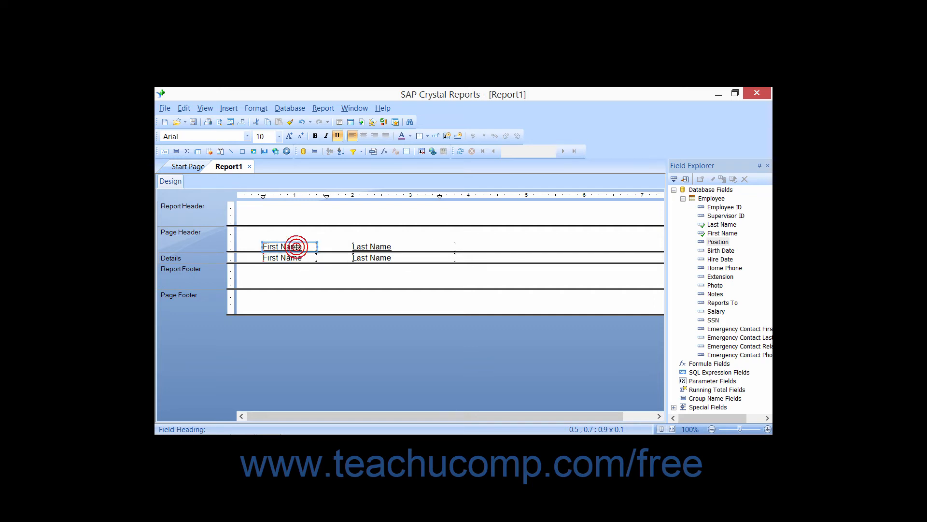
left_click(289, 246)
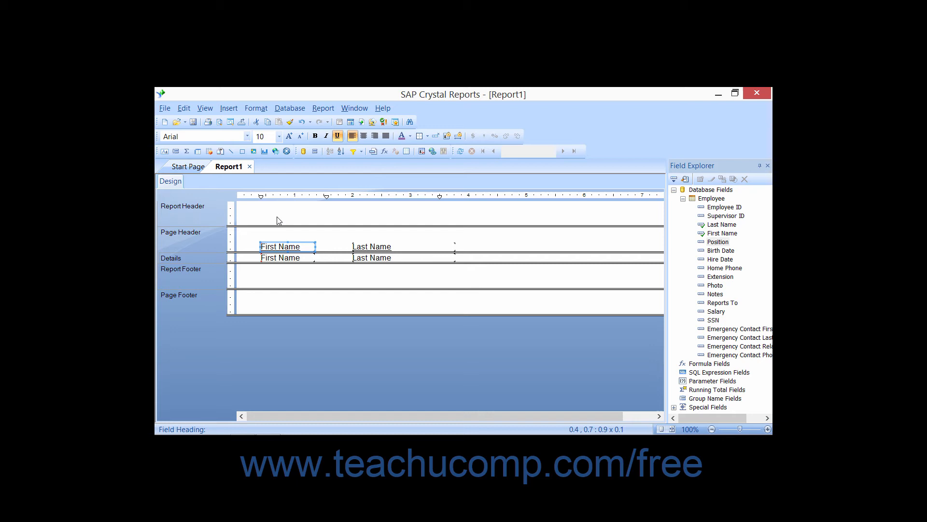
mouse_move(254, 191)
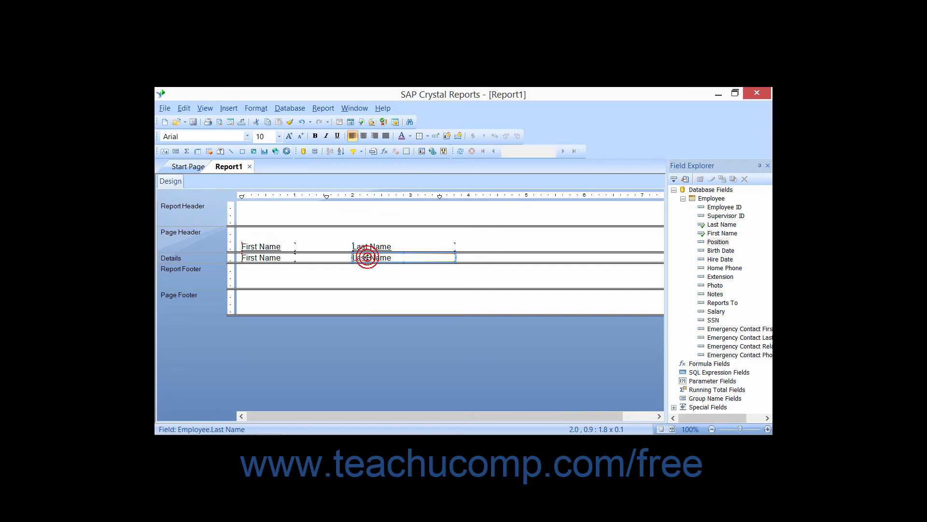
left_click(367, 257)
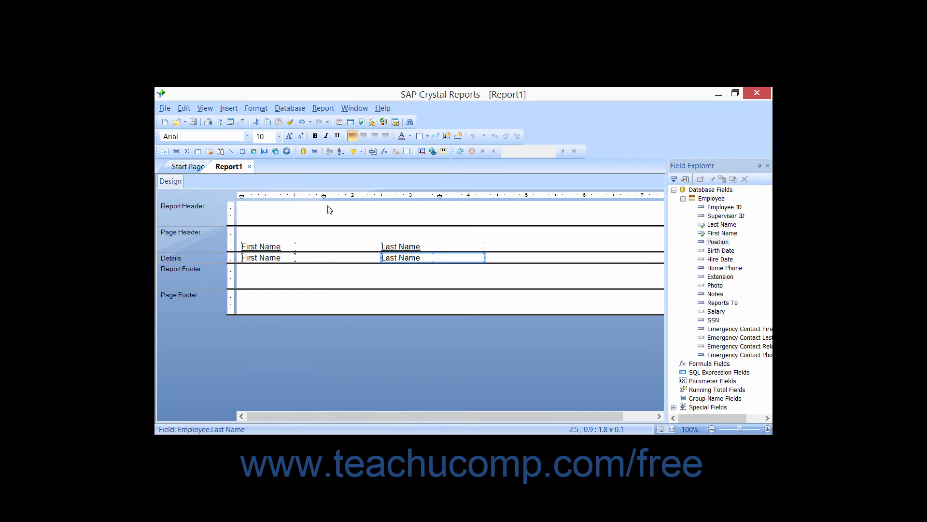
mouse_move(349, 237)
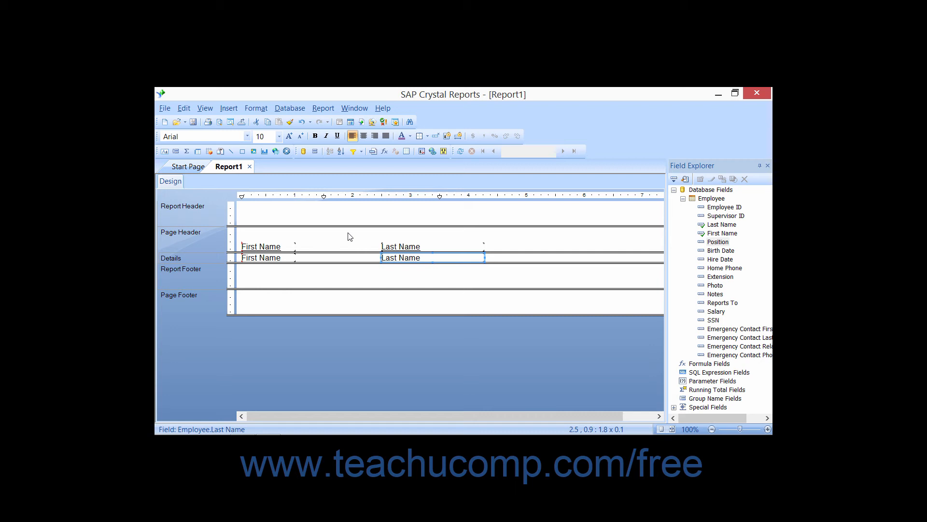
mouse_move(412, 269)
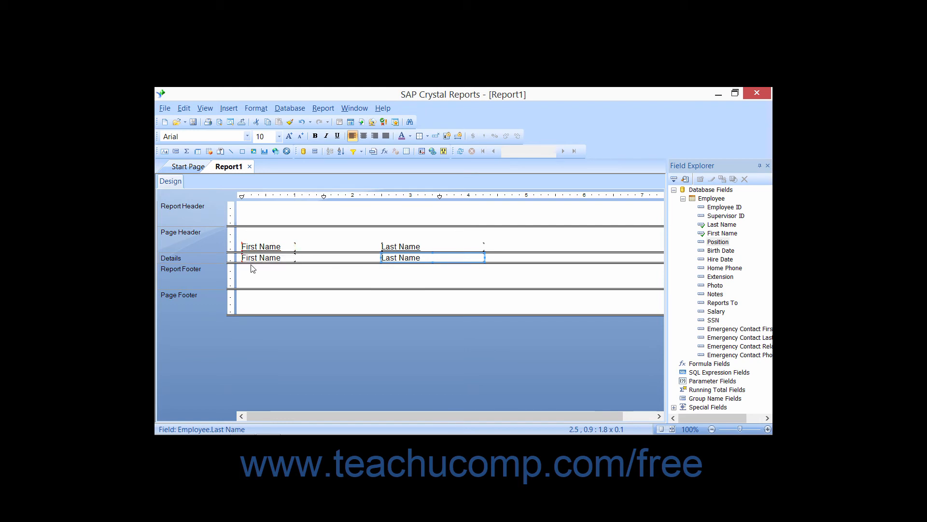
mouse_move(312, 290)
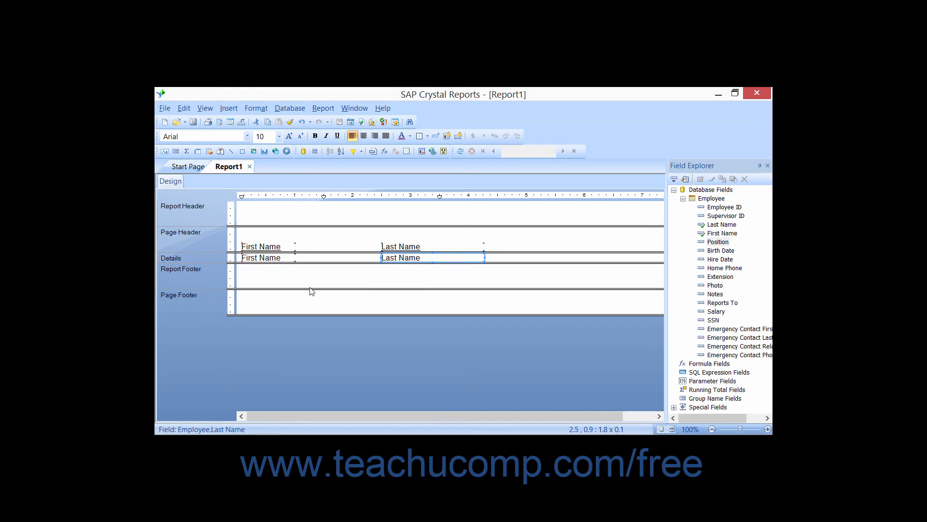
mouse_move(416, 269)
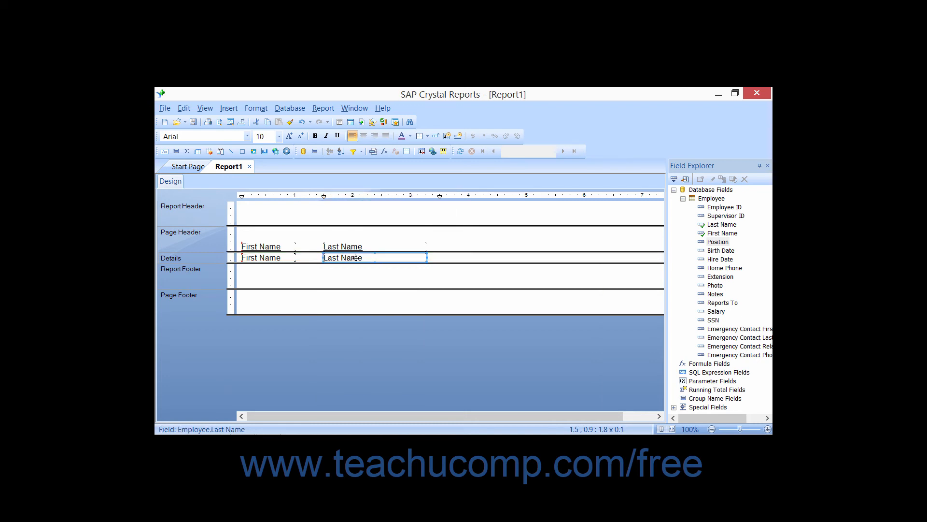
mouse_move(343, 257)
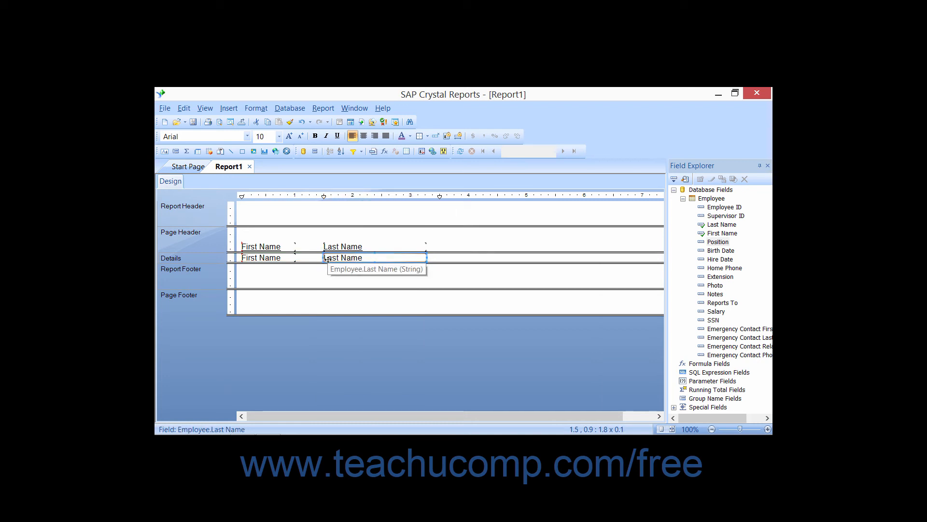
Select the First Name field after Last Name returns to the 1.5-inch guideline.
left_click(260, 257)
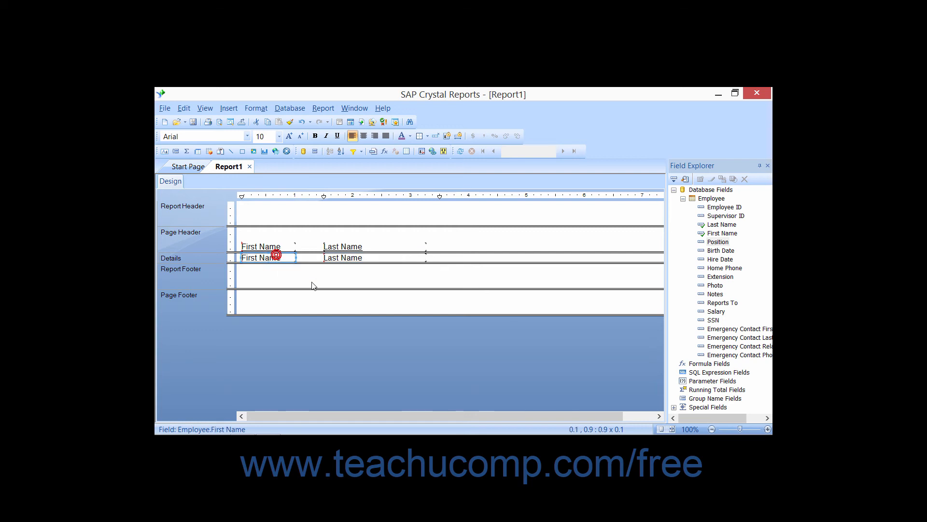
mouse_move(349, 273)
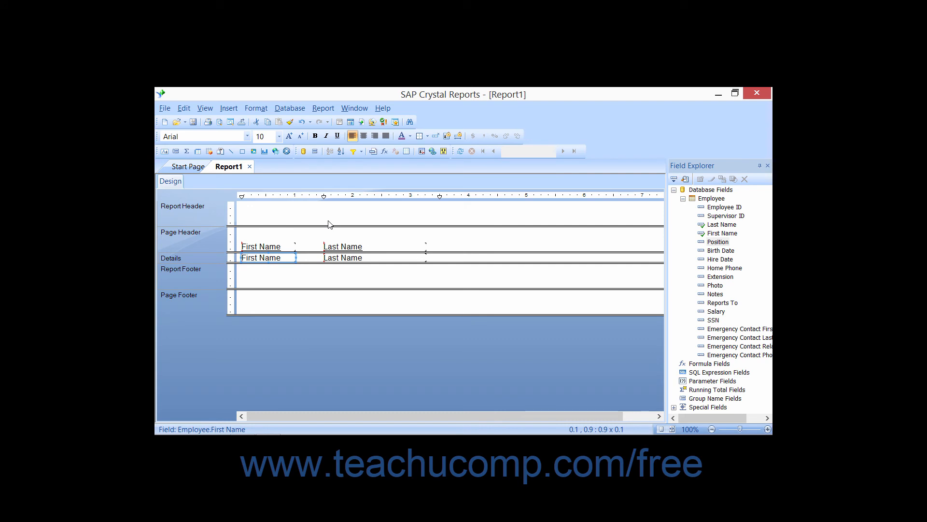
mouse_move(409, 231)
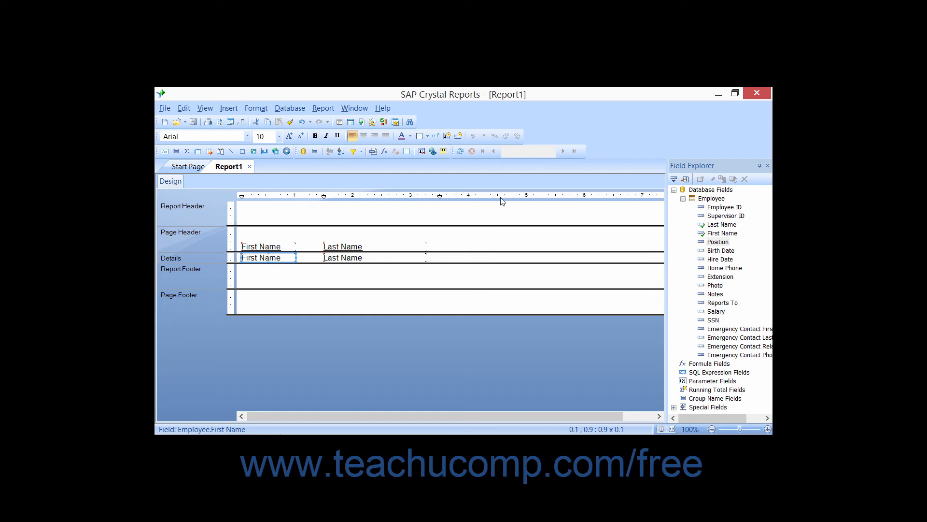
mouse_move(499, 201)
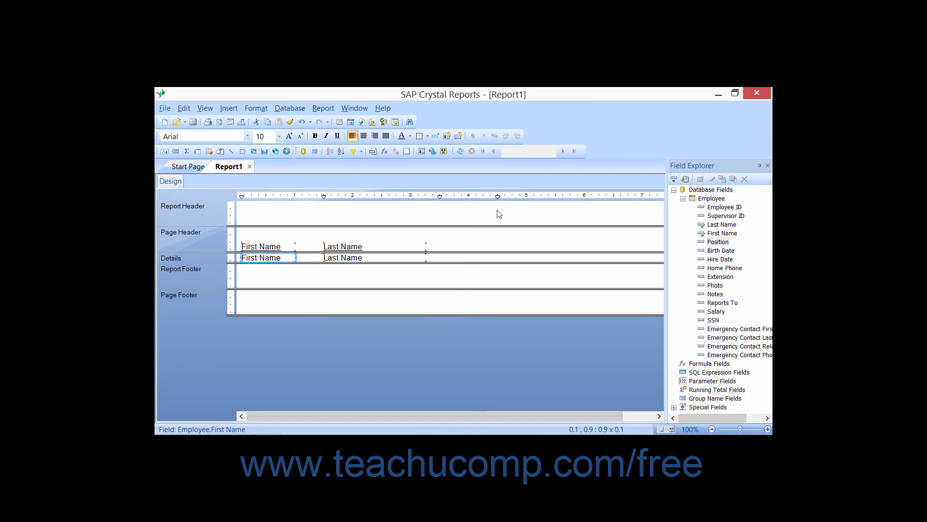
mouse_move(497, 208)
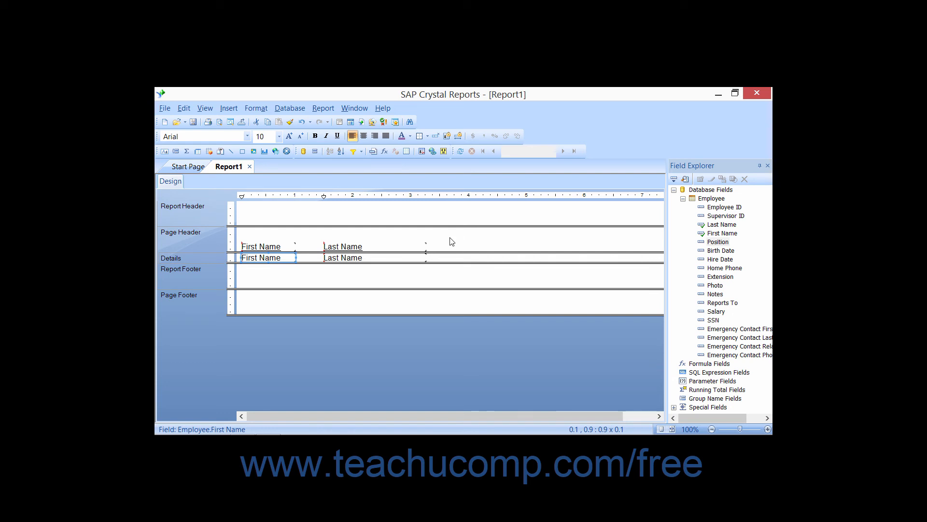
left_click(267, 257)
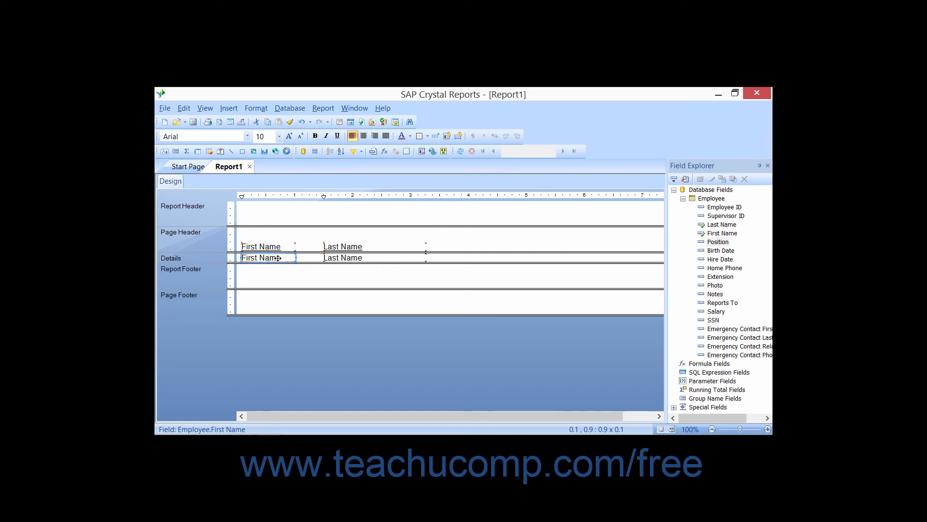
Widen the First Name field and heading to about 1.2 inches using the right sizing handle.
left_click(263, 257)
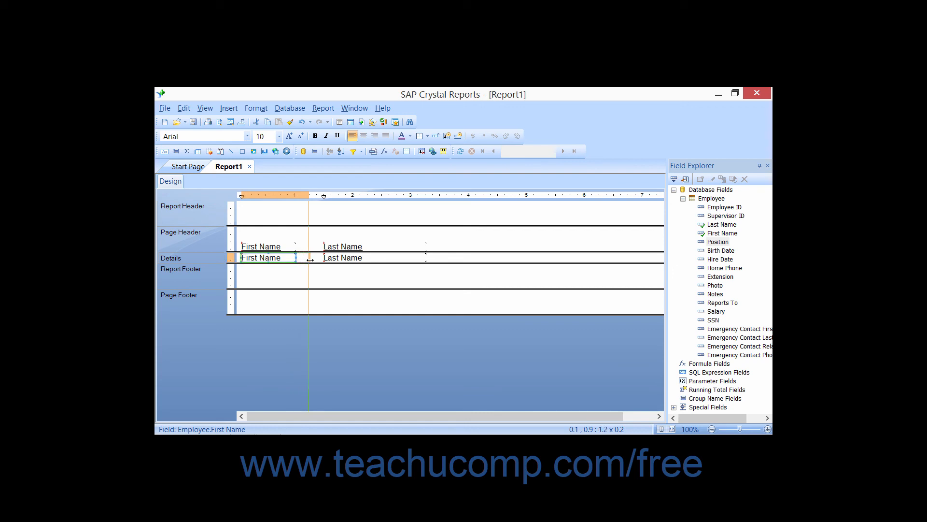
left_click_drag(310, 262, 310, 257)
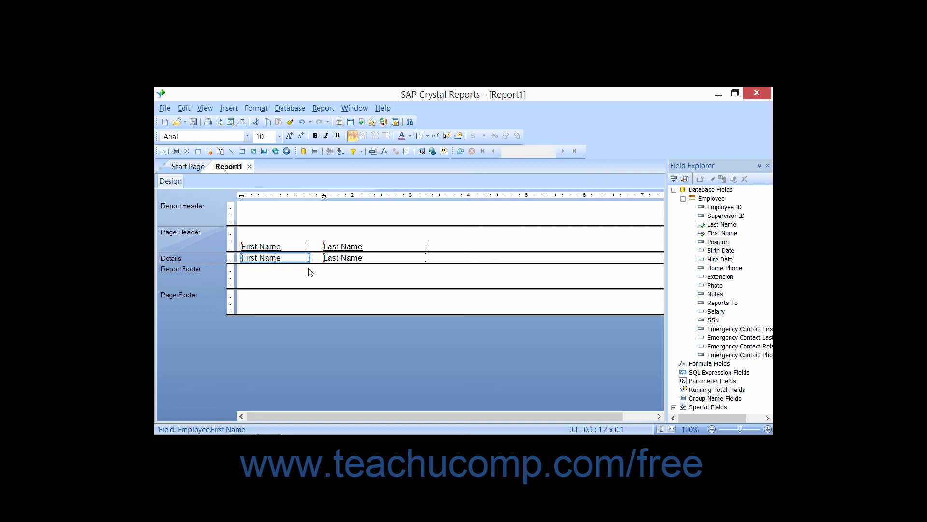
left_click(260, 247)
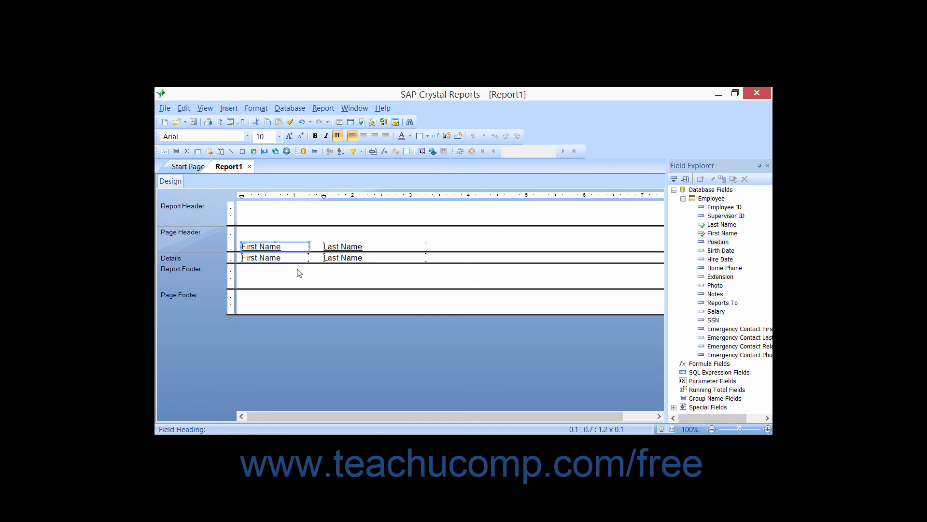
left_click(260, 257)
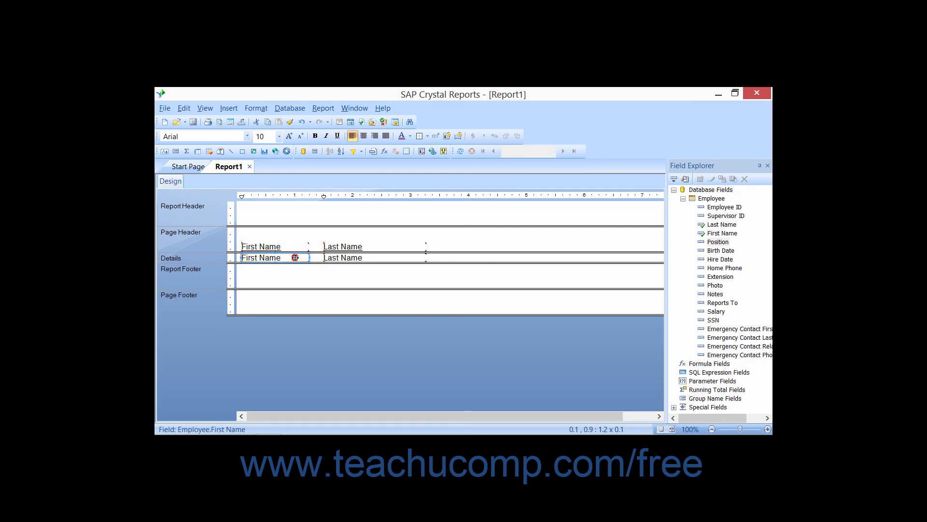